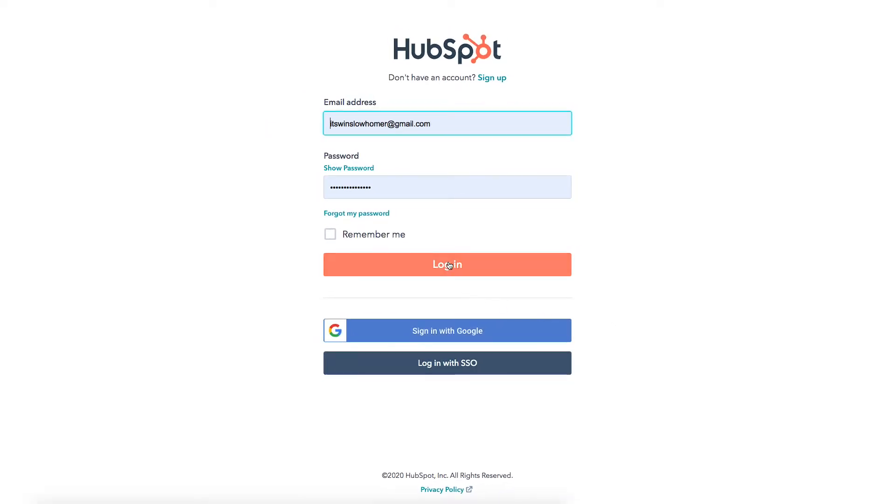
Step: Reveal the account's API key under Settings > Integrations > API key and copy it to the clipboard
left_click(446, 264)
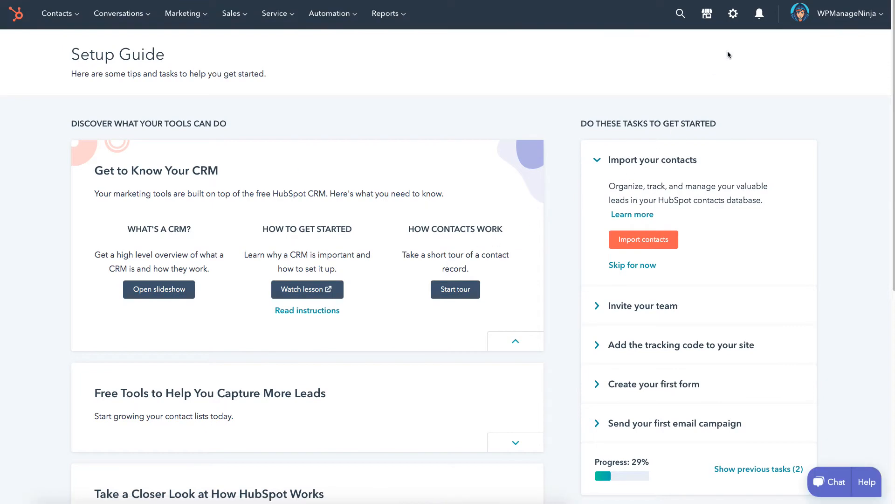
left_click(733, 14)
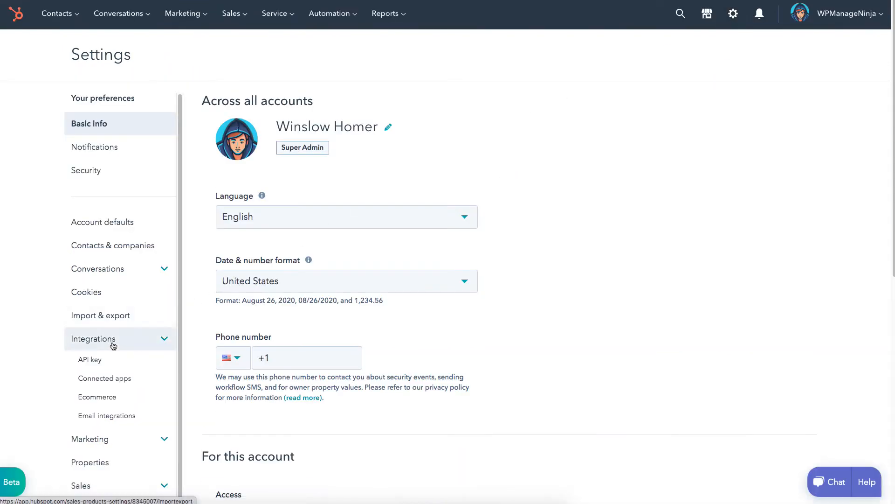
left_click(89, 359)
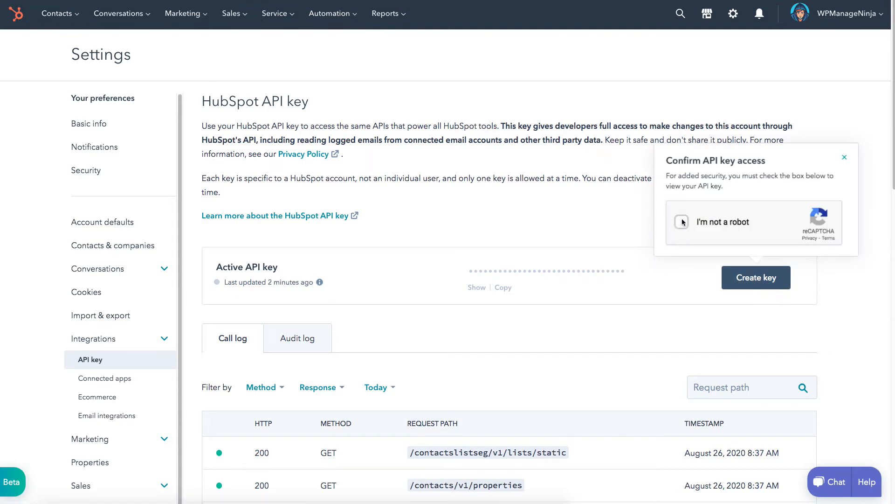
left_click(681, 222)
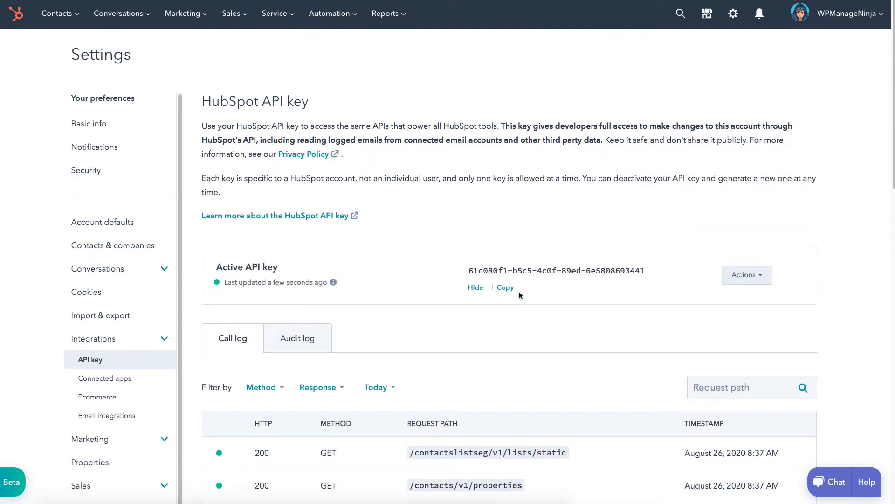
left_click(504, 288)
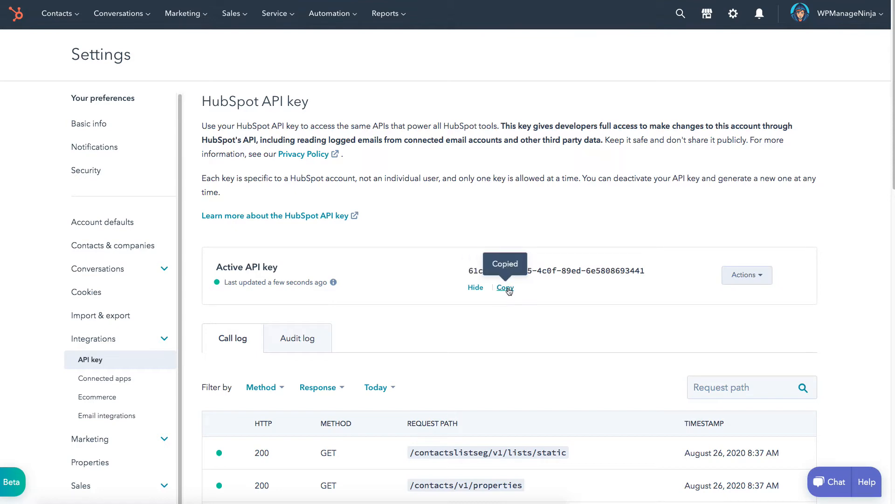
mouse_move(555, 338)
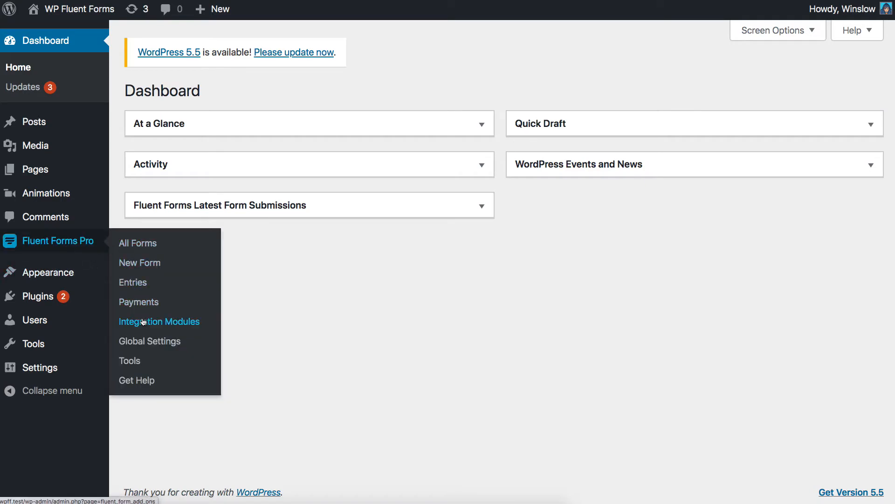
Step: Switch the HubSpot card on in Integration Modules, leaving Global Settings listing HubSpot
left_click(159, 320)
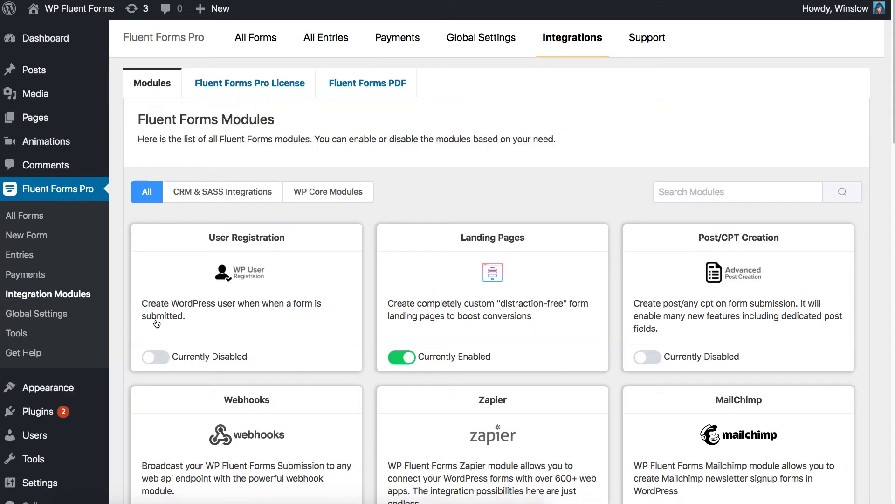
scroll("down", 3)
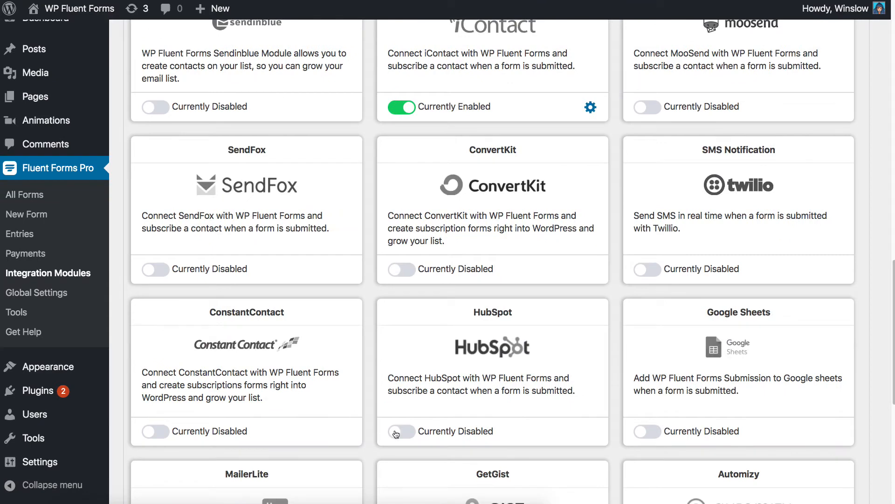
left_click(401, 430)
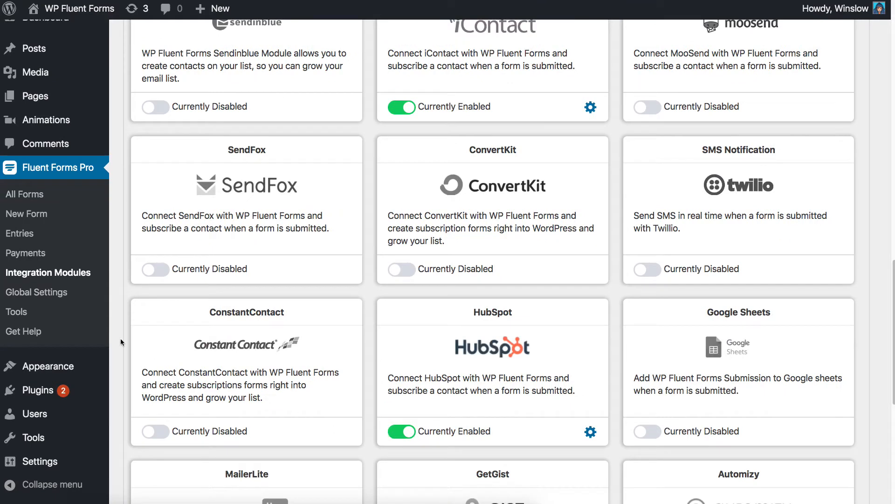
left_click(37, 292)
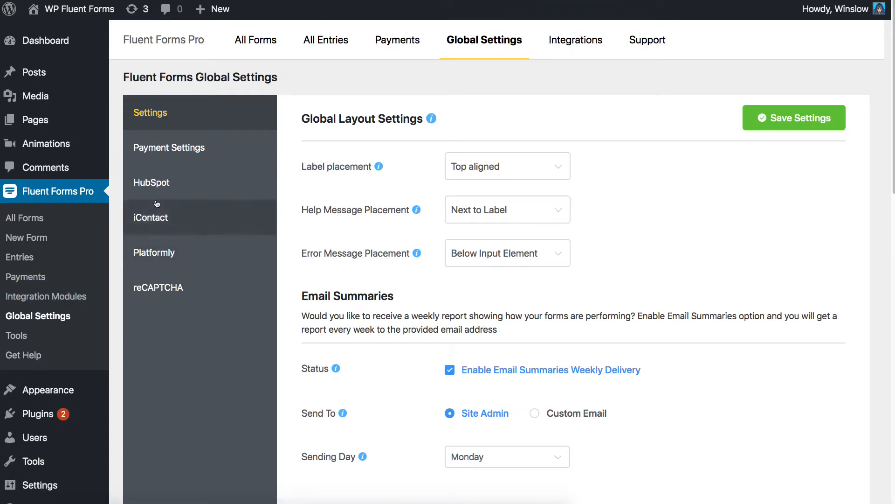
Step: Paste the copied HubSpot API key into Global Settings > HubSpot and save it so it verifies as running
left_click(151, 182)
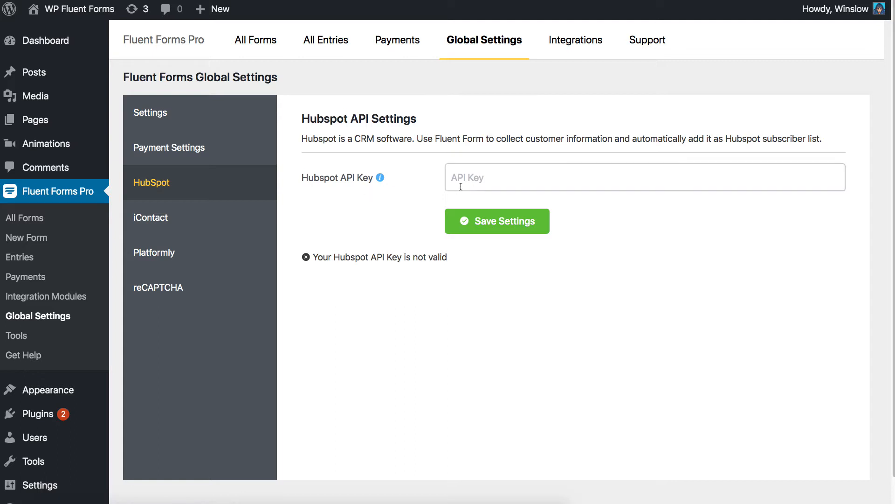
right_click(462, 177)
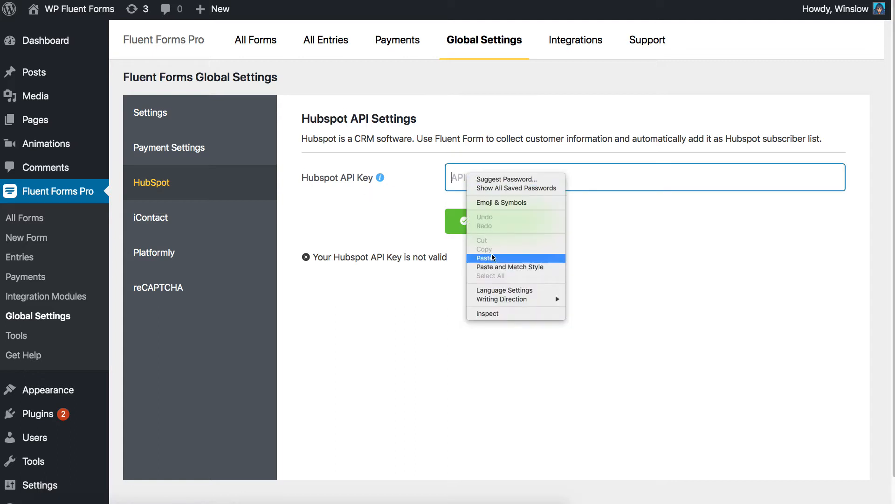
left_click(485, 257)
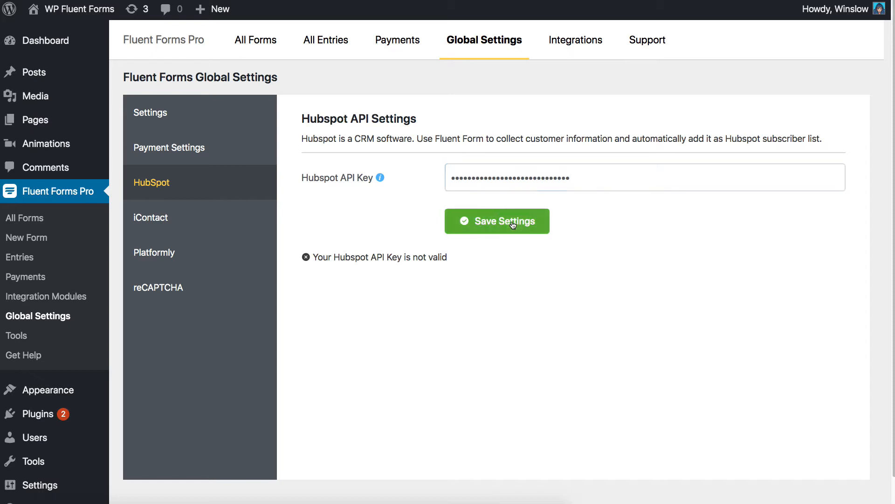
left_click(497, 221)
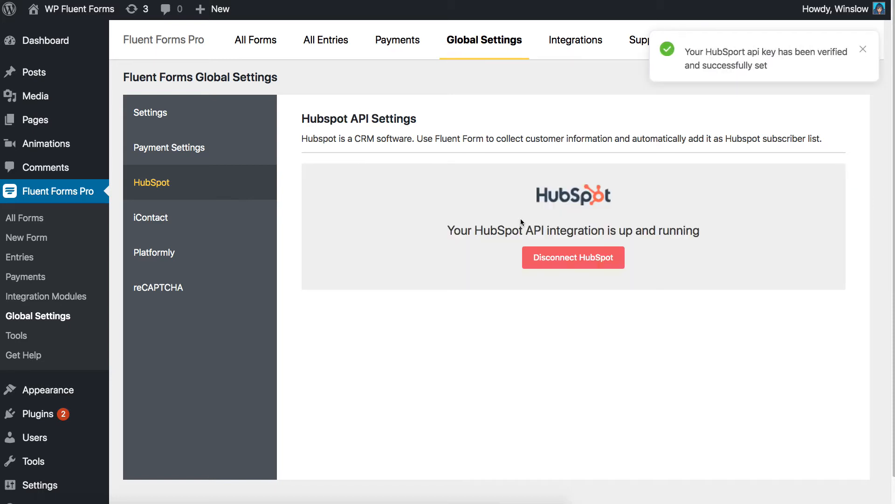
left_click(862, 50)
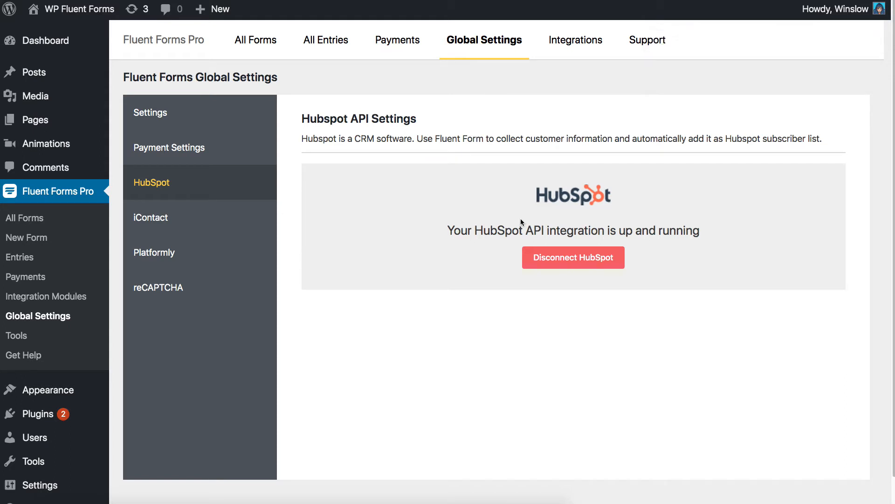
mouse_move(255, 40)
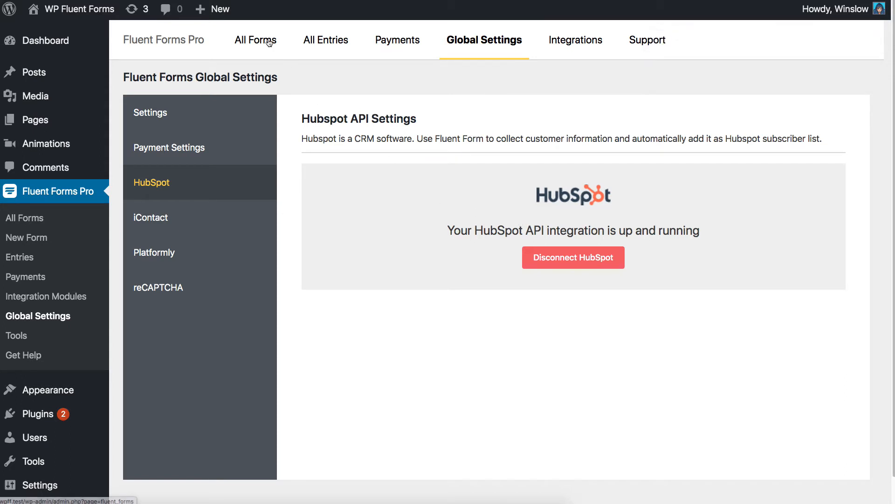
Step: From the Registration Form's Marketing & CRM Integrations, start a new HubSpot Integration feed
left_click(255, 40)
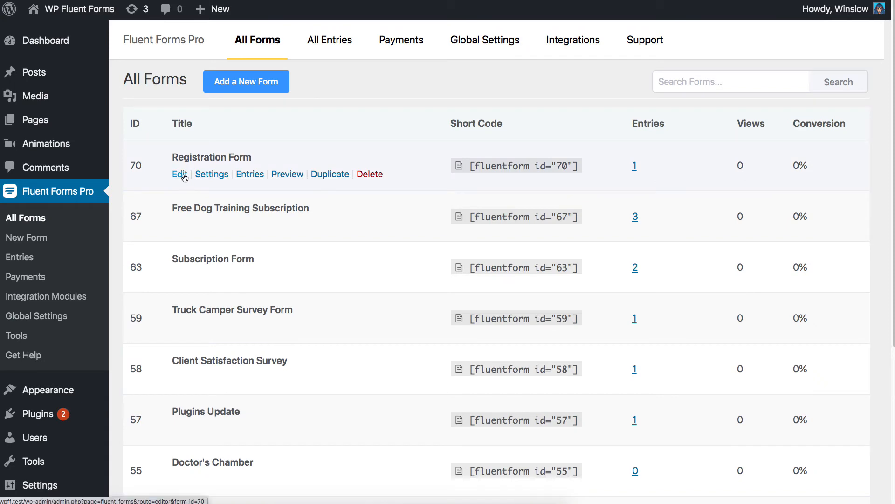
left_click(179, 174)
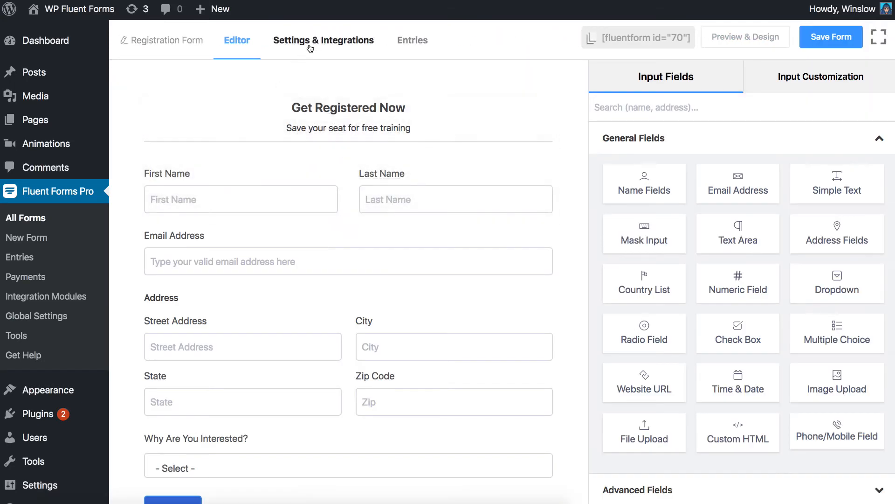
left_click(324, 40)
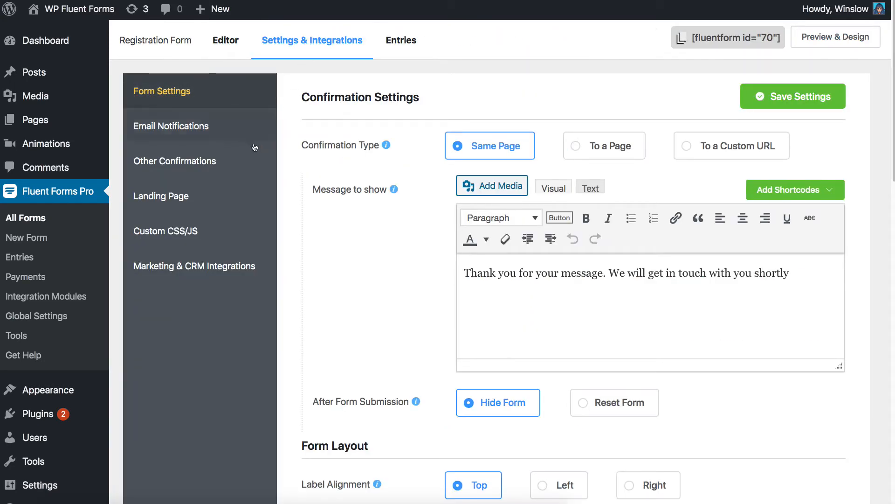
left_click(194, 266)
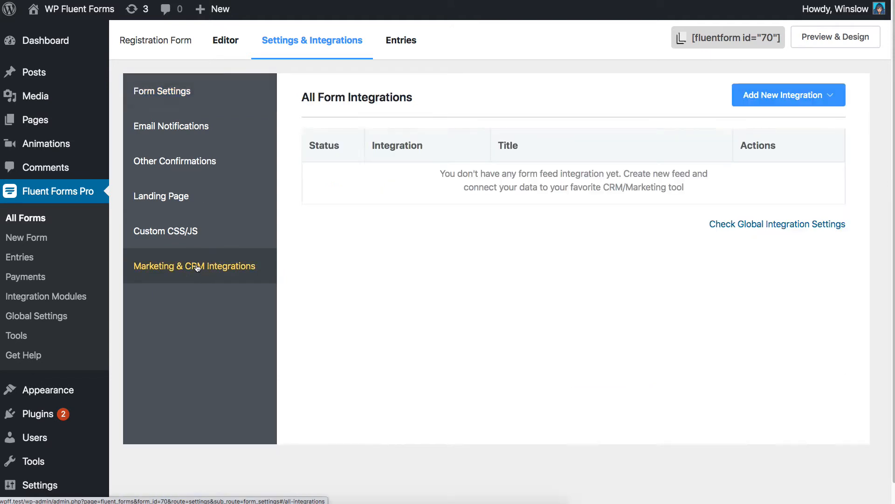
mouse_move(738, 112)
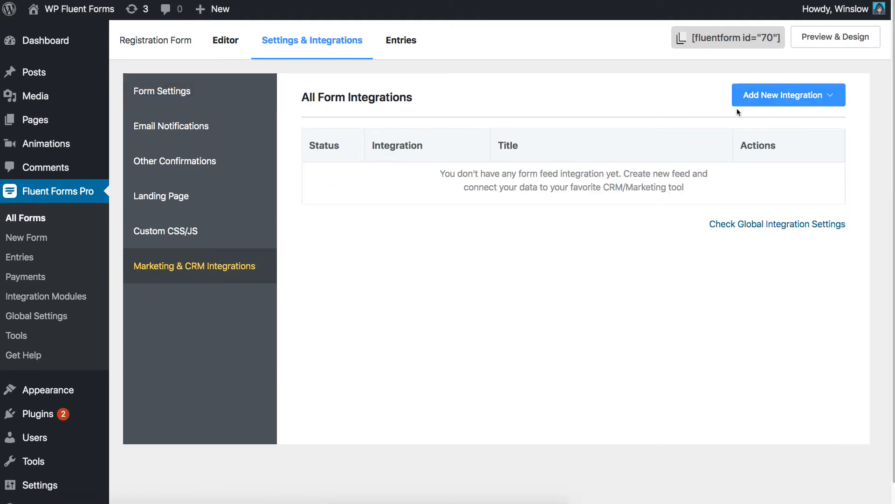
left_click(788, 95)
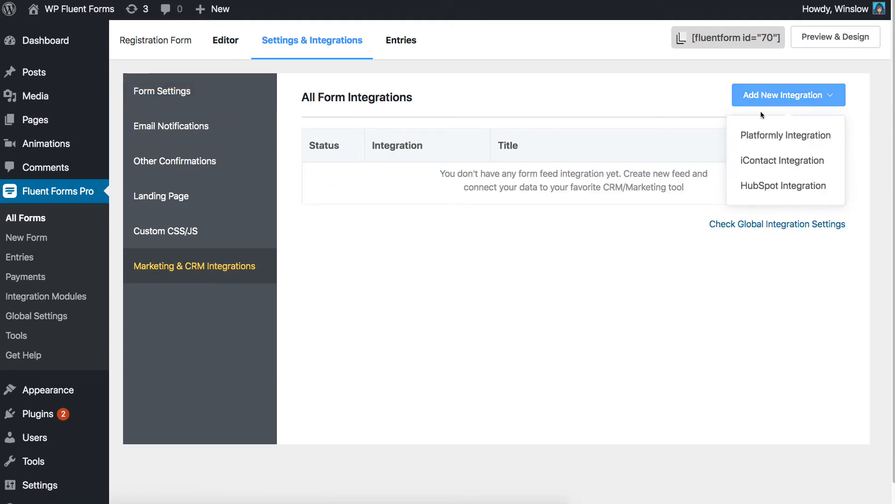
left_click(783, 186)
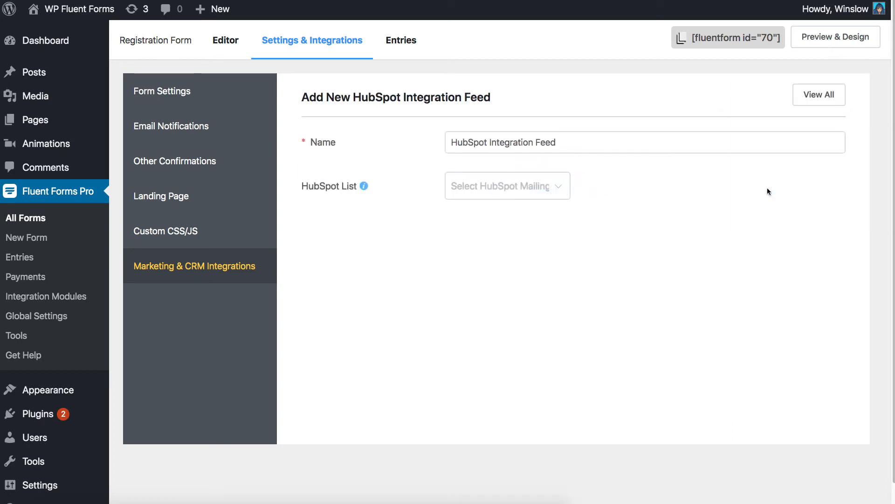
Step: Target the Test Feed list and map First Name, State, Zip and the interest question to their form fields
left_click(508, 185)
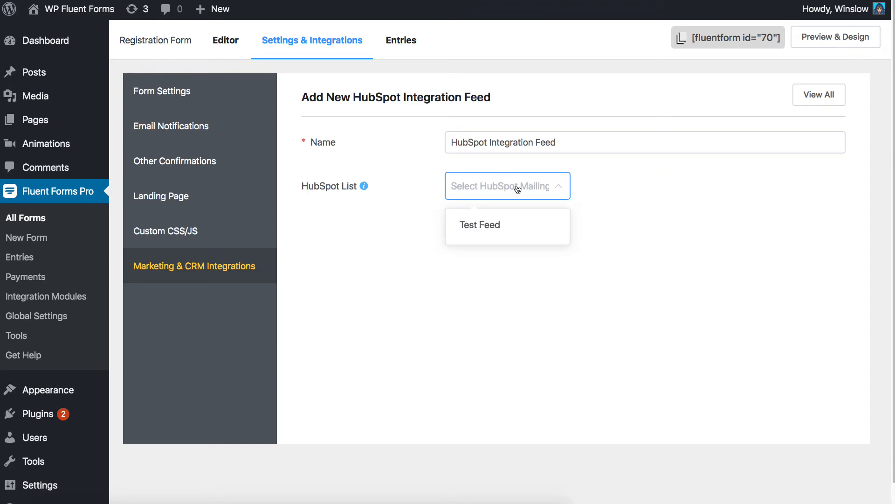
left_click(479, 224)
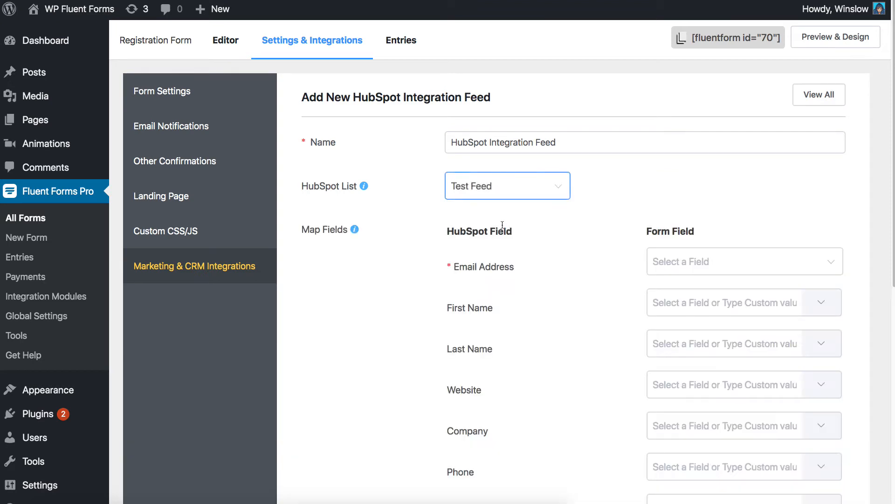
mouse_move(345, 239)
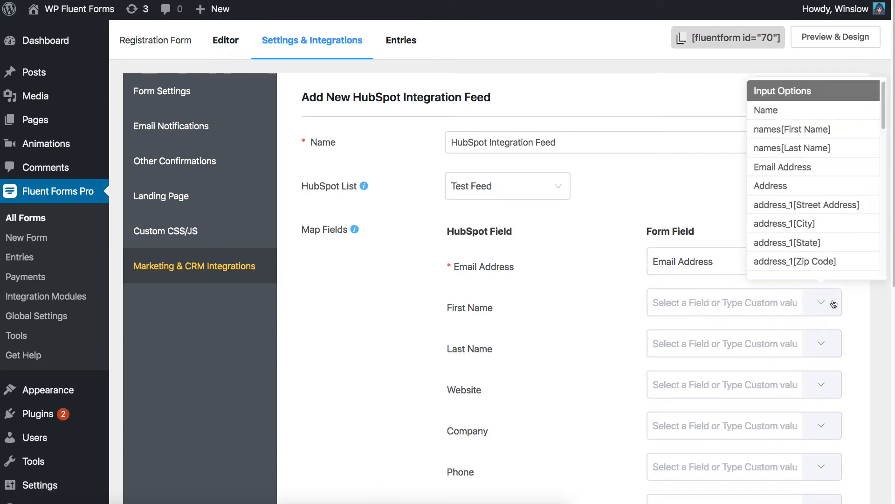
left_click(792, 128)
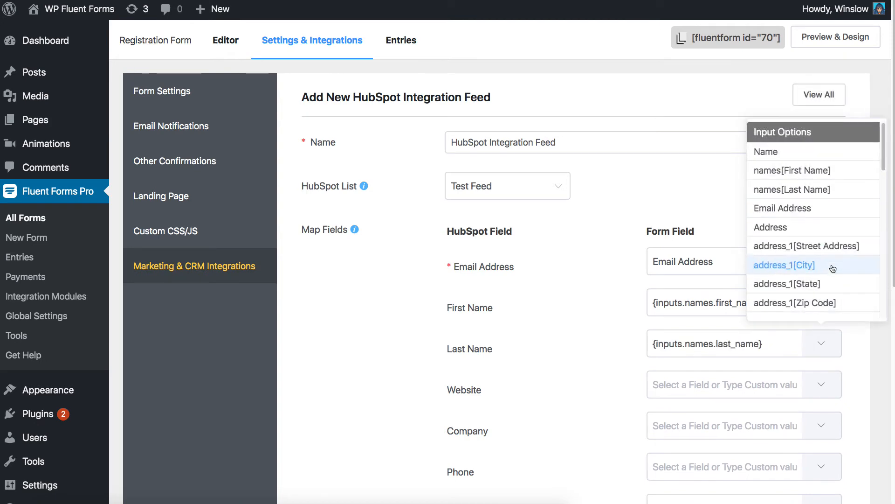
scroll("down", 3)
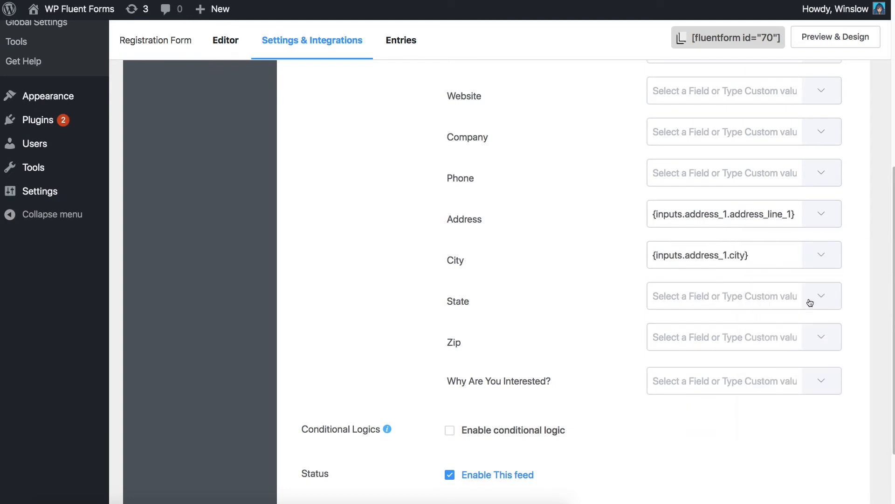
left_click(820, 296)
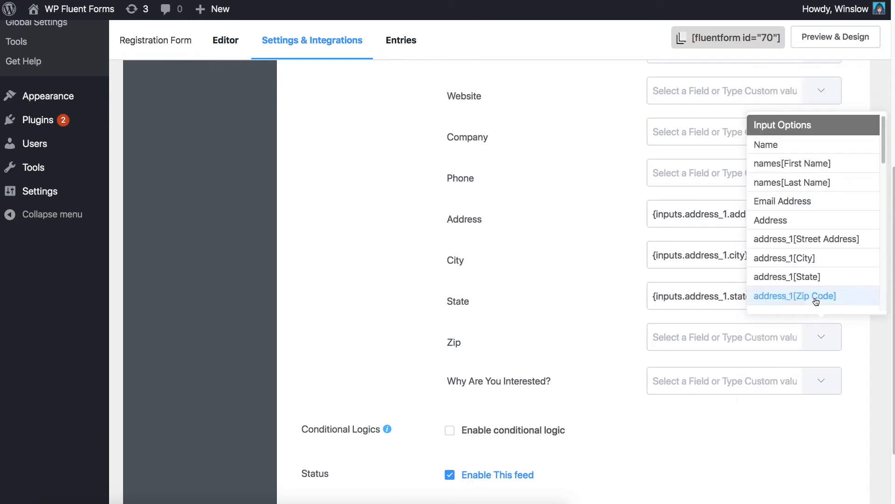
left_click(794, 296)
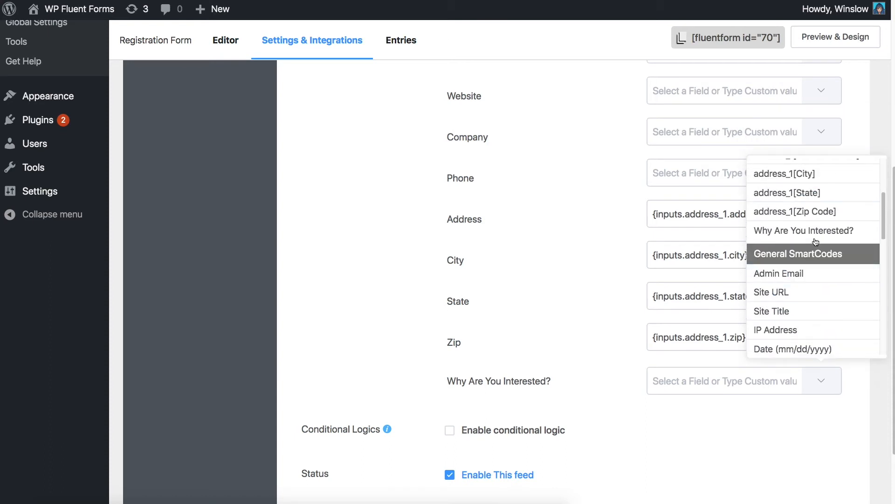
left_click(803, 230)
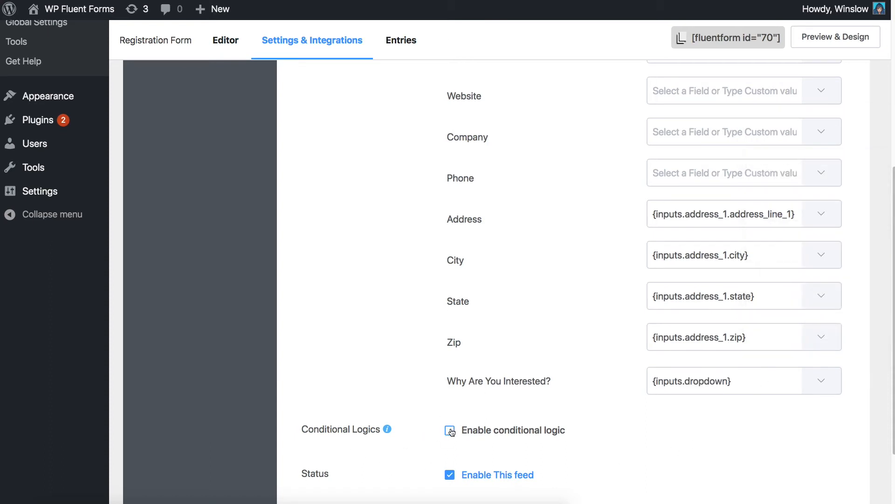
Step: Leave conditional logic off, create the HubSpot feed, and bring up the form's live preview
left_click(450, 430)
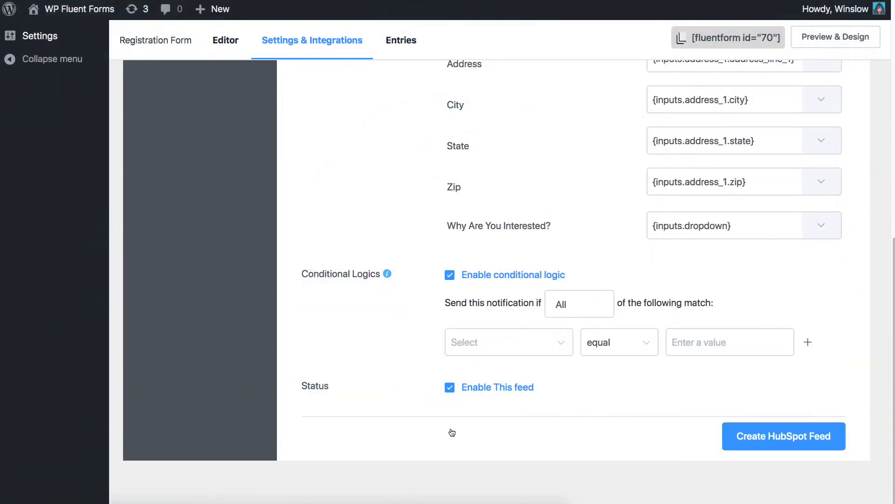
left_click(450, 274)
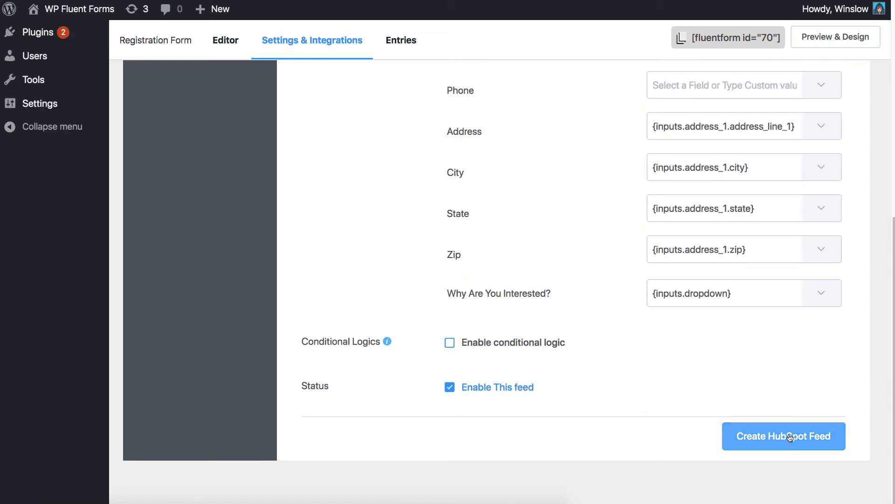
left_click(784, 435)
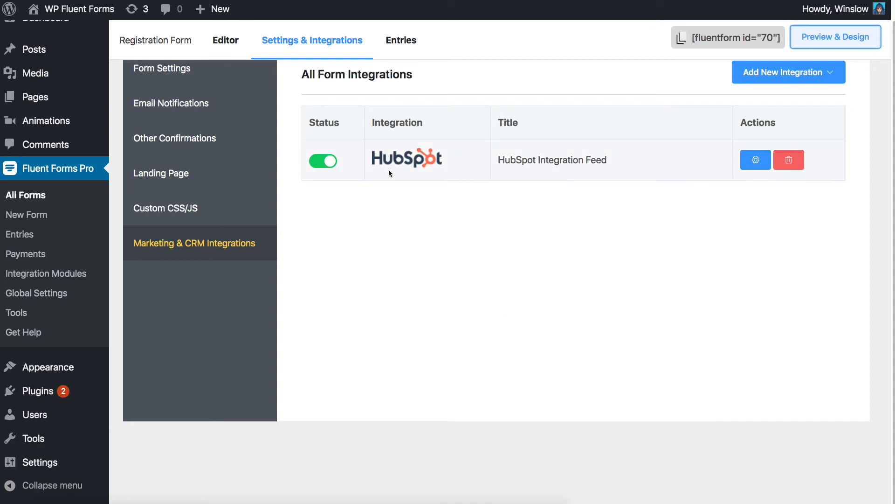
mouse_move(478, 233)
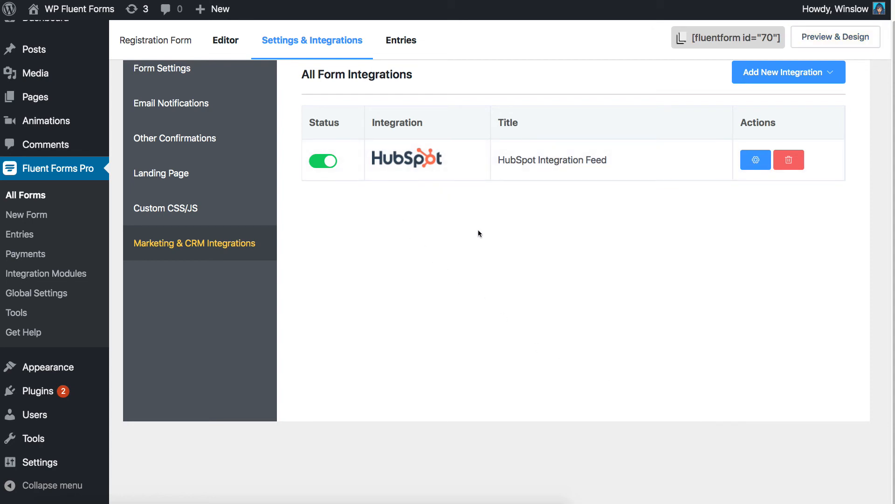
left_click(834, 36)
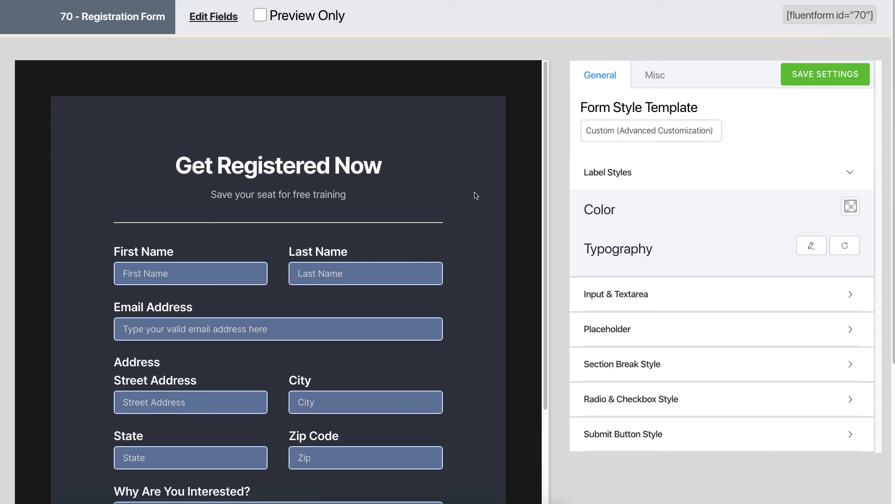
Step: Fill the preview with sample data including the surname 'Edge' and register the test entry
type("Edge")
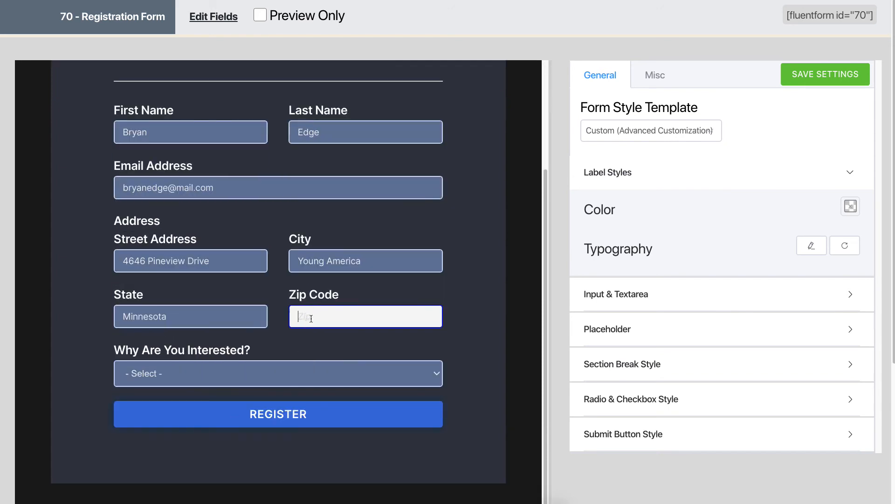
left_click(277, 373)
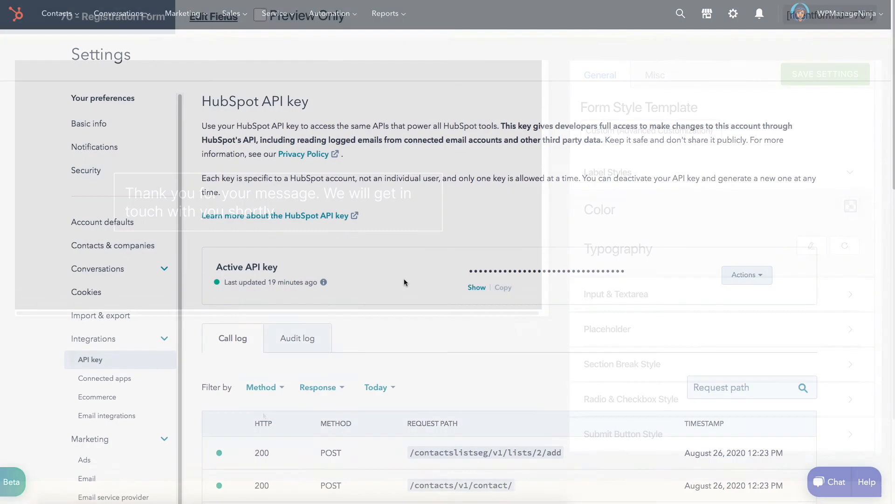
left_click(56, 13)
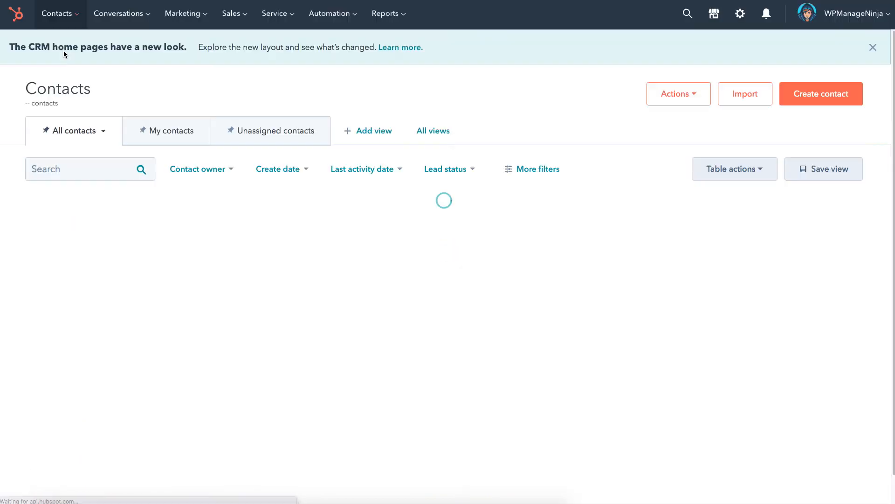
left_click(194, 230)
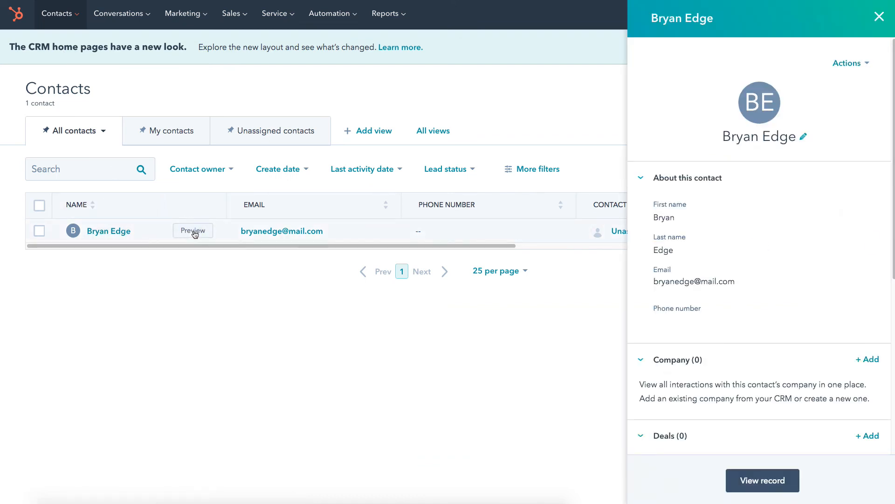